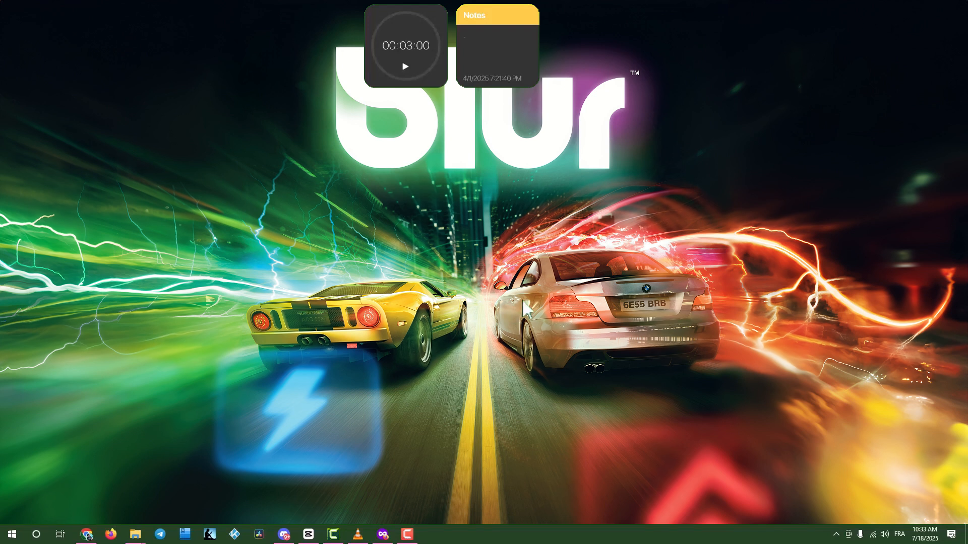
{"action": "mouse_move", "coordinate": [481, 266]}
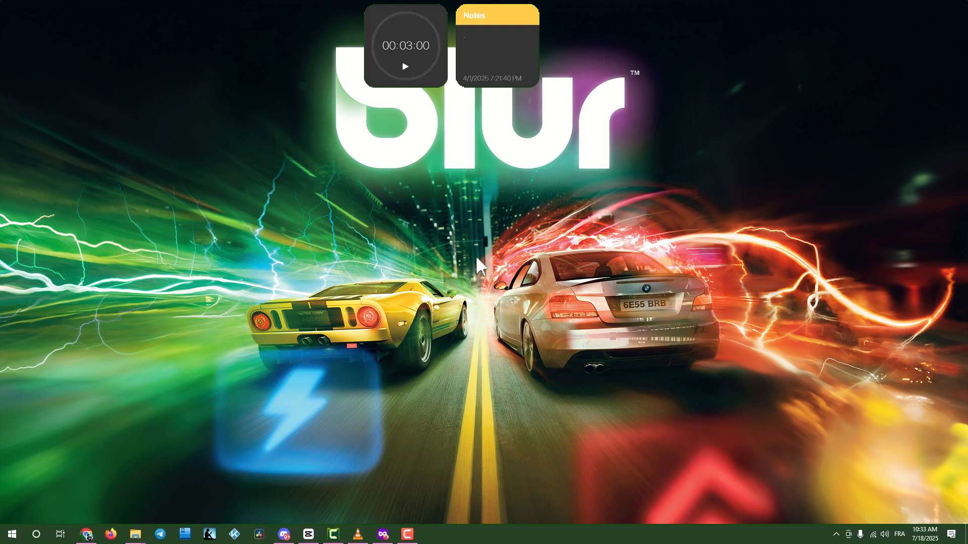
Automatically search for a newer NVIDIA GeForce RTX 4060 driver in Device Manager, then close it
{"action": "type", "text": "de"}
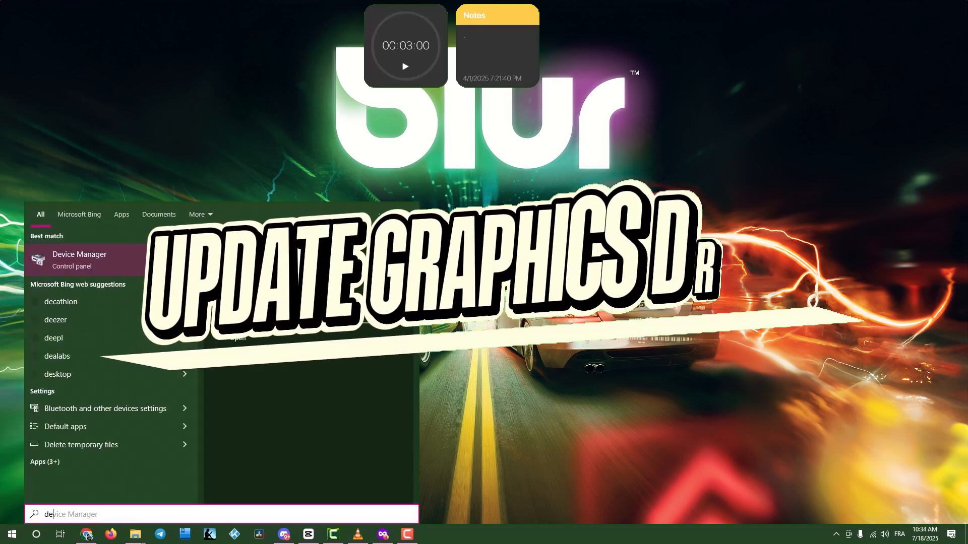
{"action": "left_click", "coordinate": [79, 259]}
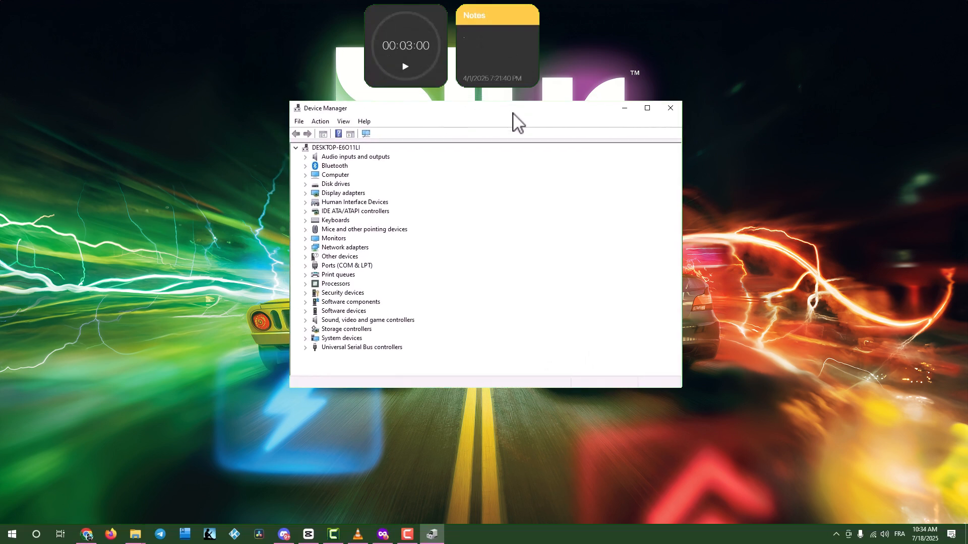
{"action": "left_click", "coordinate": [306, 192]}
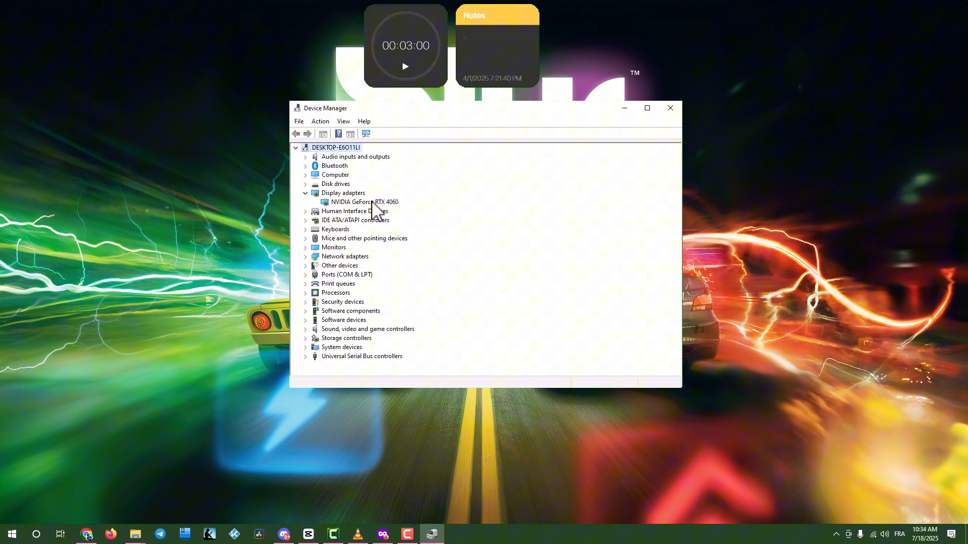
{"action": "mouse_move", "coordinate": [381, 212]}
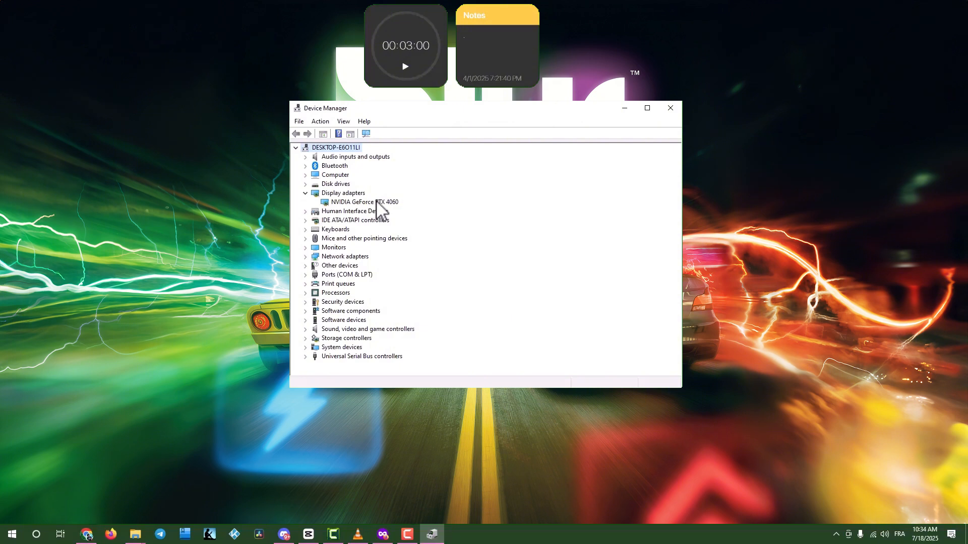
{"action": "right_click", "coordinate": [364, 201]}
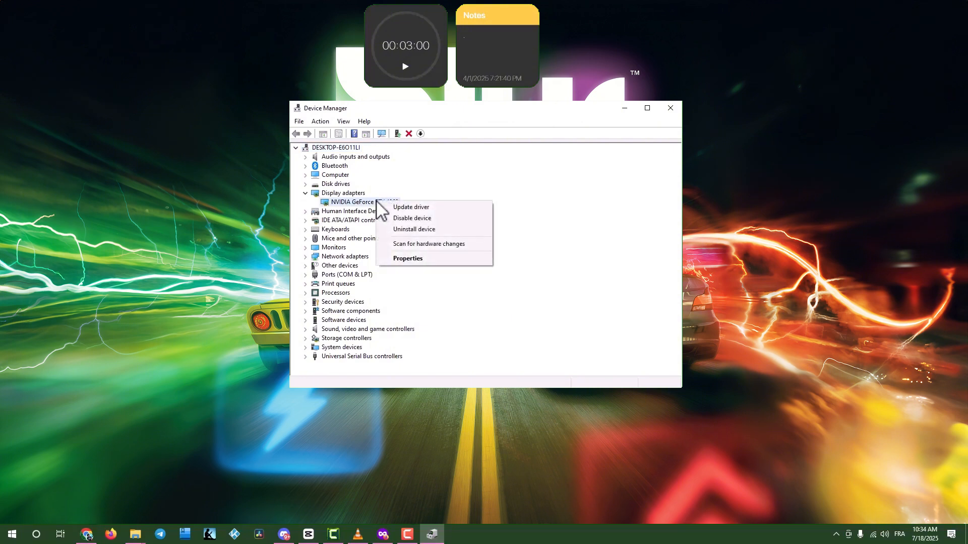
{"action": "mouse_move", "coordinate": [410, 207]}
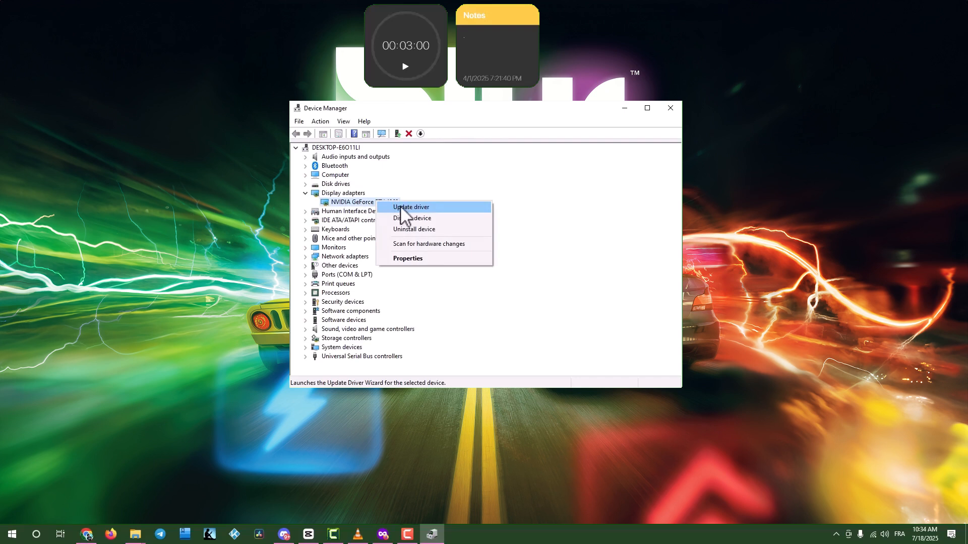
{"action": "left_click", "coordinate": [410, 206]}
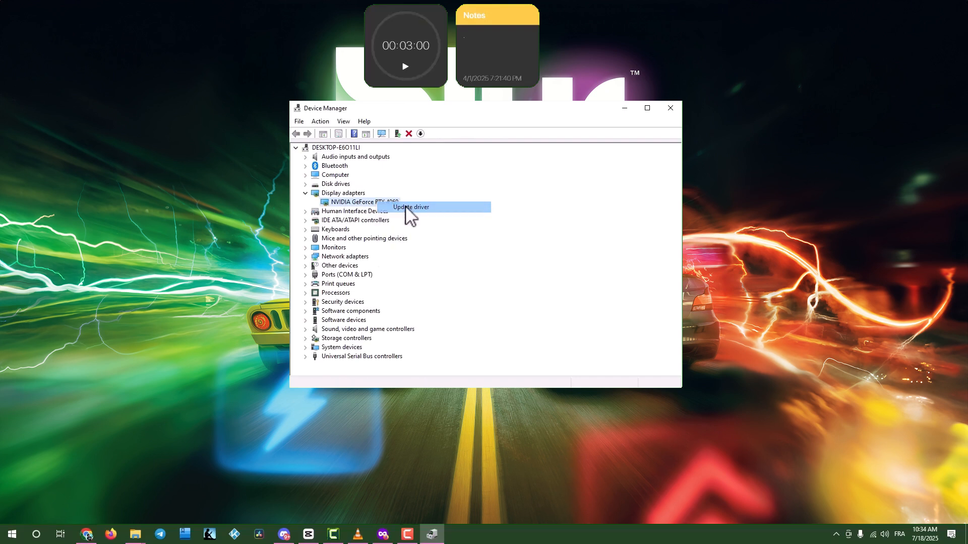
{"action": "left_click", "coordinate": [409, 207]}
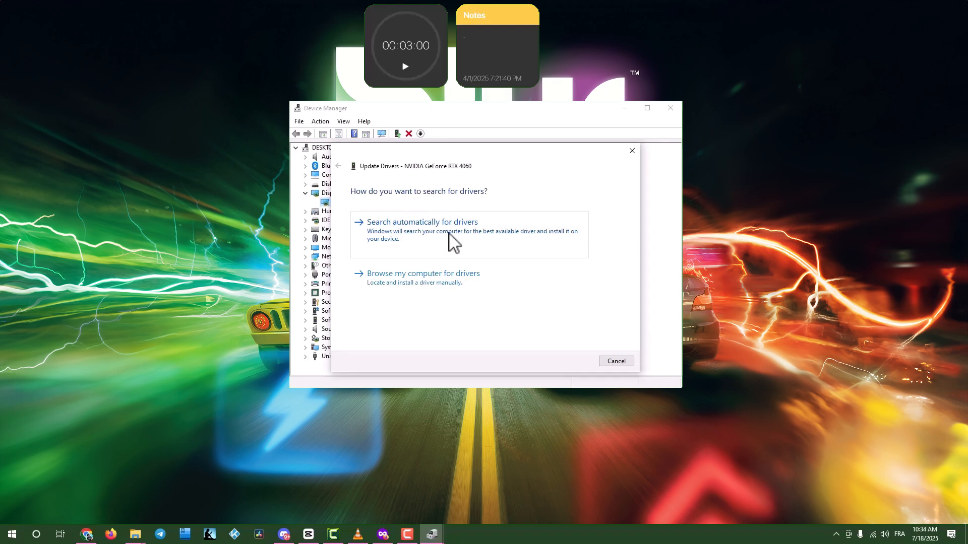
{"action": "left_click", "coordinate": [423, 222]}
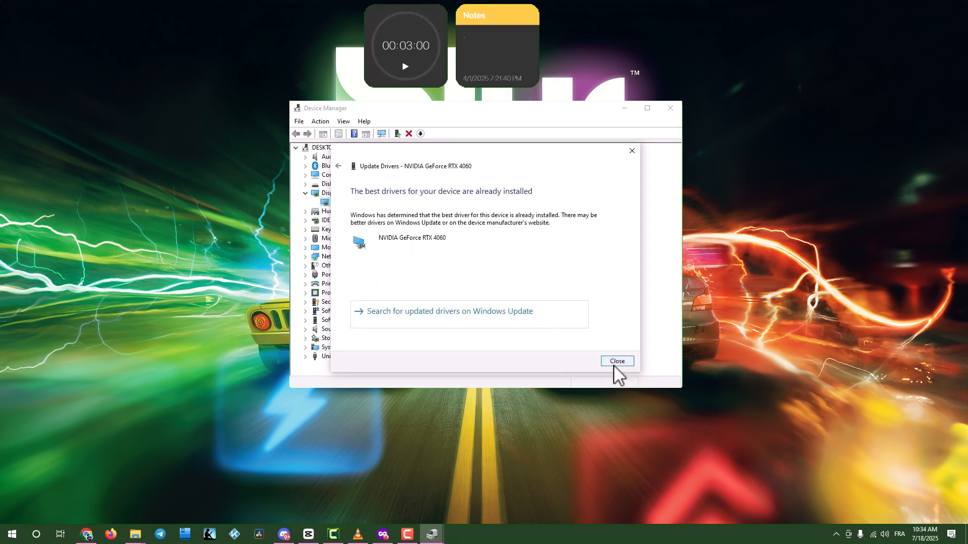
{"action": "left_click", "coordinate": [616, 361]}
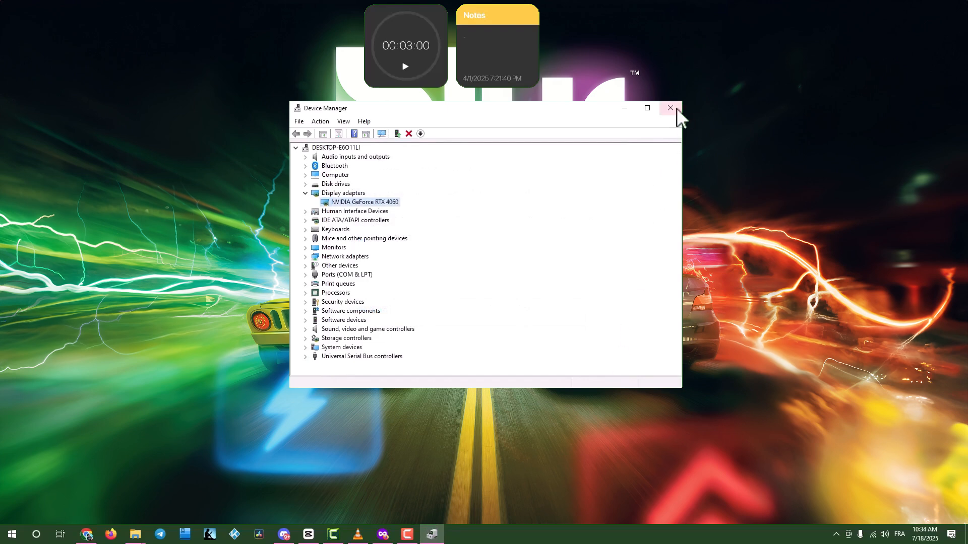
{"action": "left_click", "coordinate": [670, 108]}
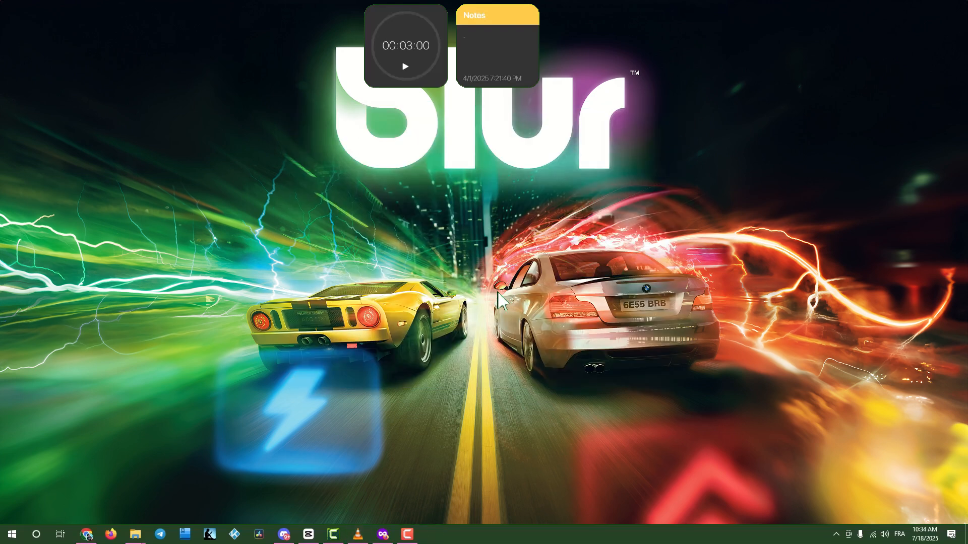
{"action": "mouse_move", "coordinate": [499, 303]}
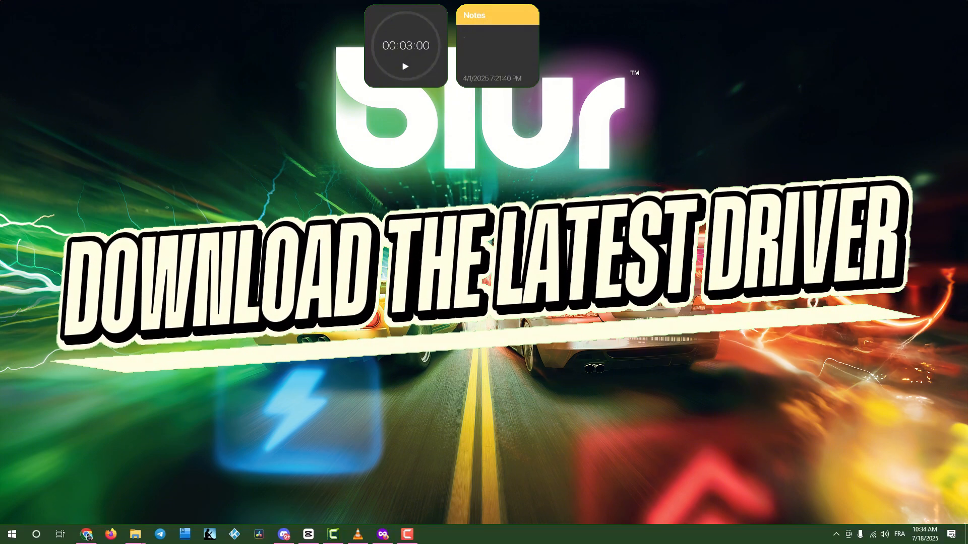
Search Google in Chrome for 'nvidia geforce experience download'
{"action": "left_click", "coordinate": [86, 533]}
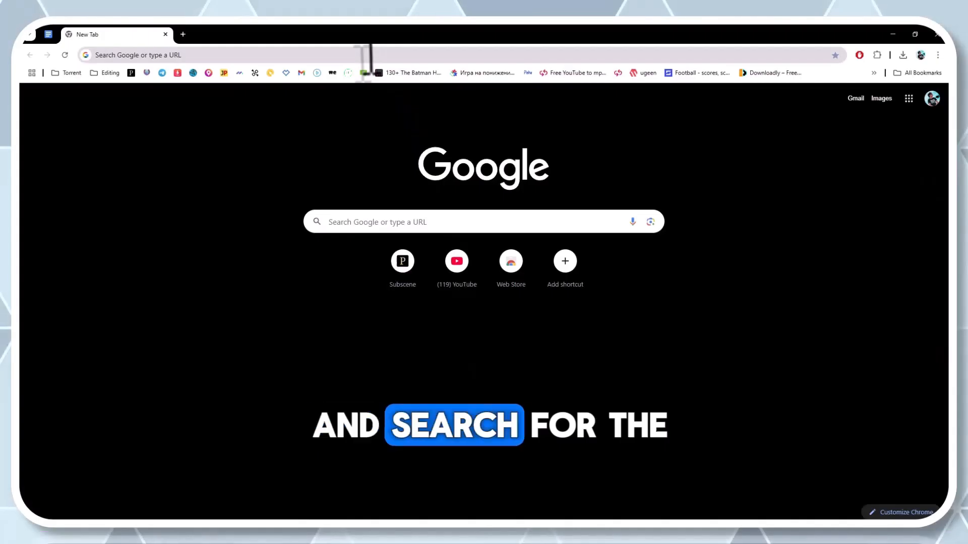
{"action": "type", "text": "nvidia"}
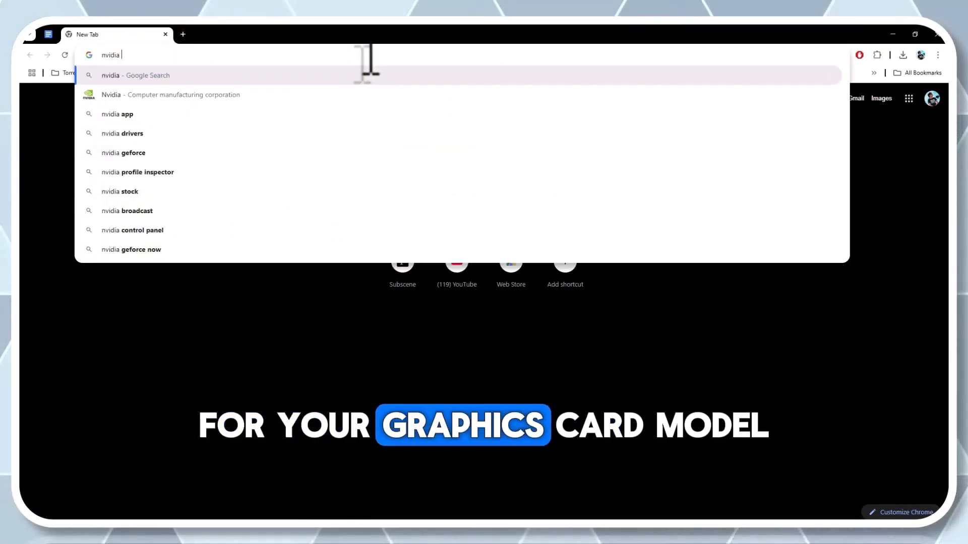
{"action": "type", "text": "ge"}
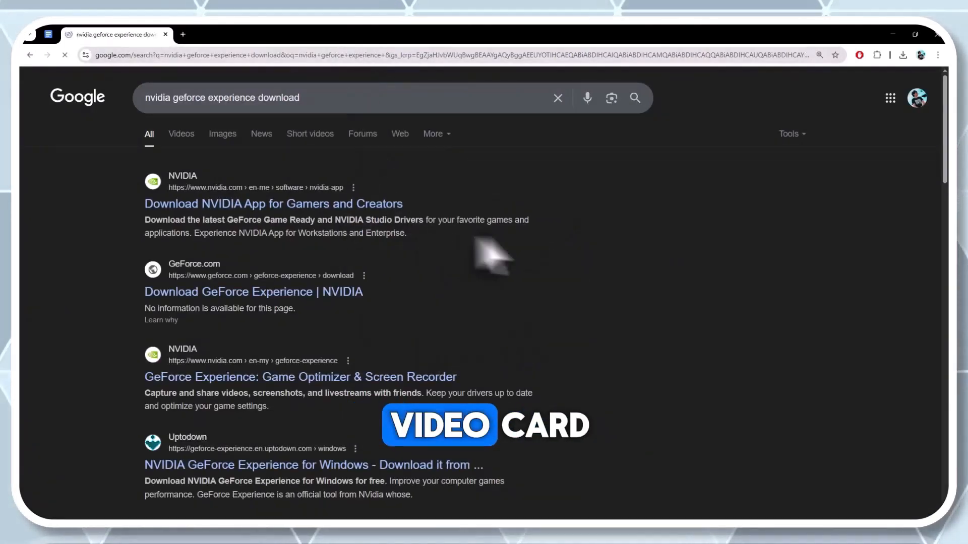
Open the 'Download NVIDIA App for Gamers and Creators' result and its download page
{"action": "left_click", "coordinate": [272, 204]}
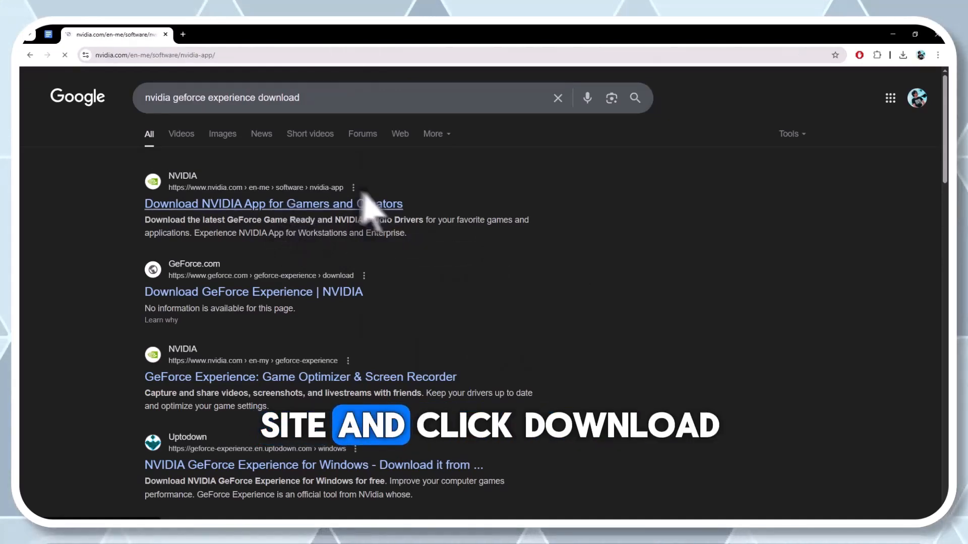
{"action": "left_click", "coordinate": [273, 204]}
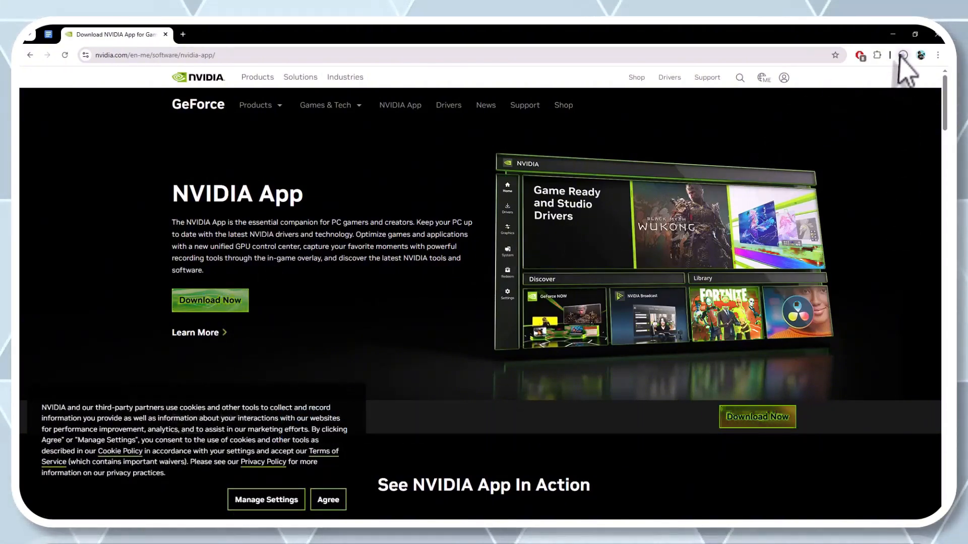
{"action": "left_click", "coordinate": [902, 55]}
{"action": "type", "text": "graphics"}
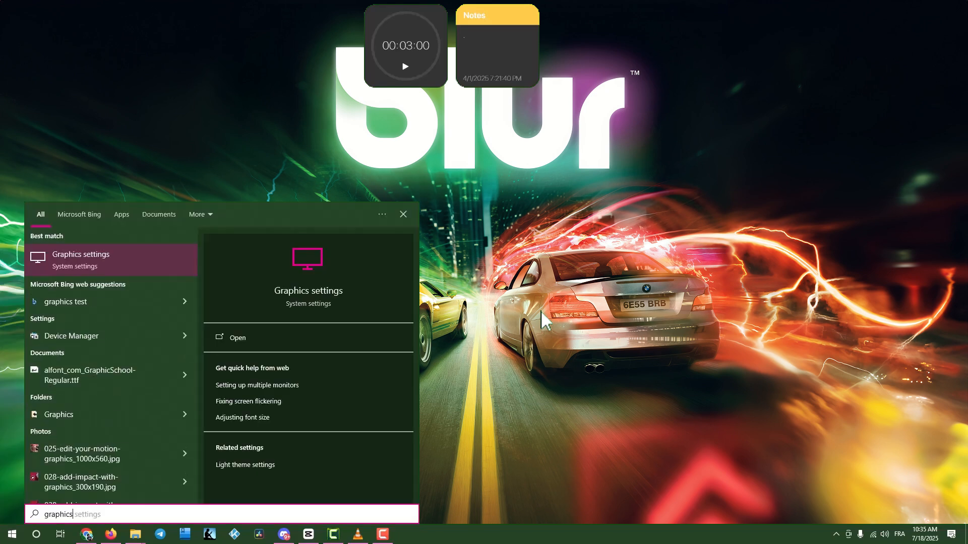
Add game.exe from the Desktop to Graphics settings and set it to High performance
{"action": "left_click", "coordinate": [237, 338]}
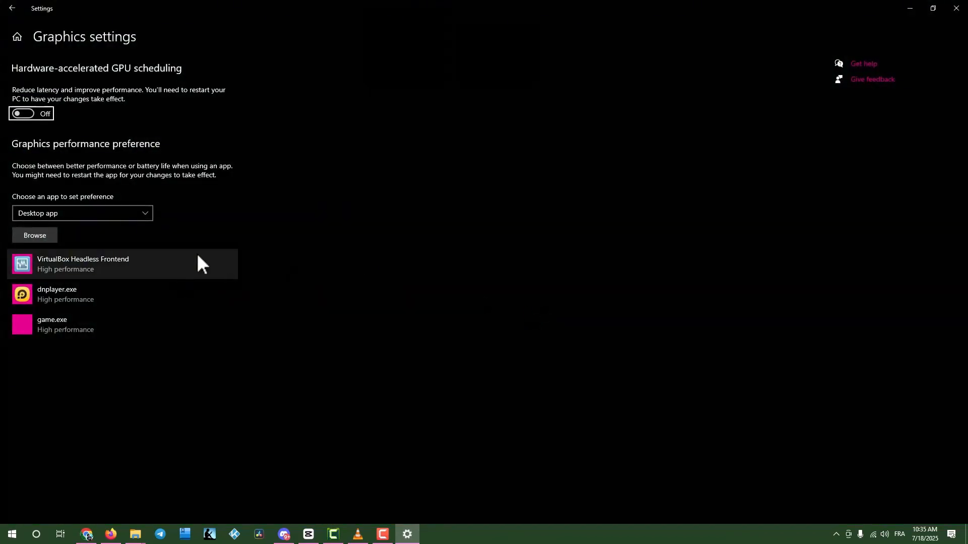
{"action": "mouse_move", "coordinate": [181, 222]}
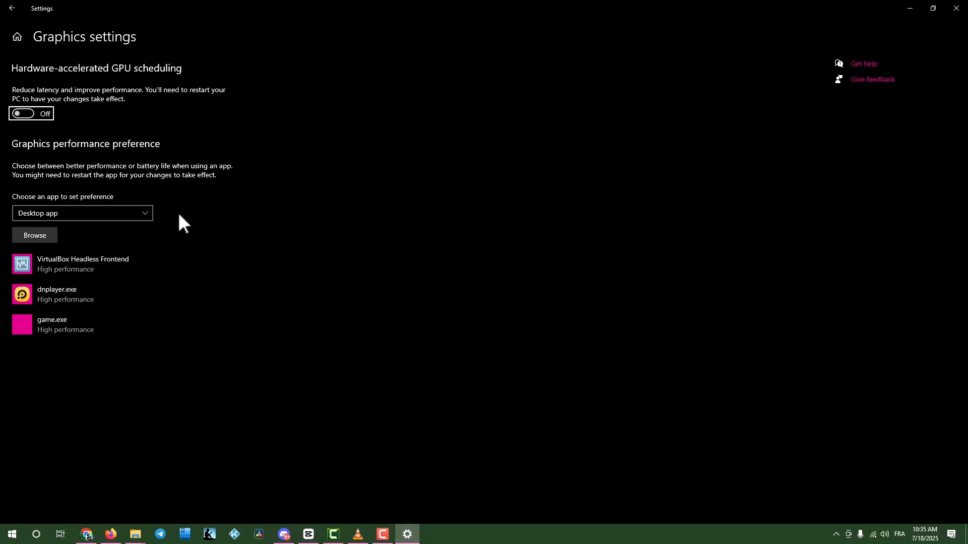
{"action": "left_click", "coordinate": [35, 235]}
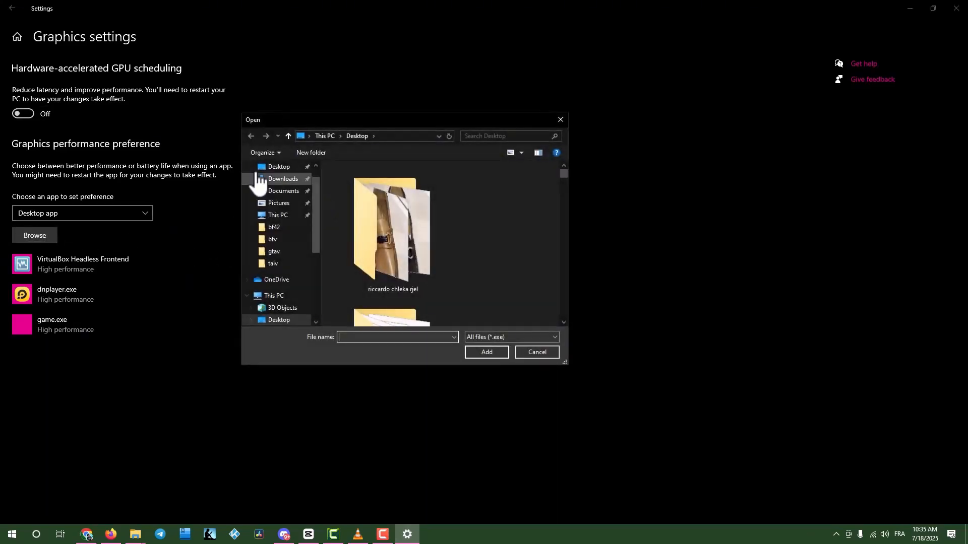
{"action": "left_click", "coordinate": [536, 352]}
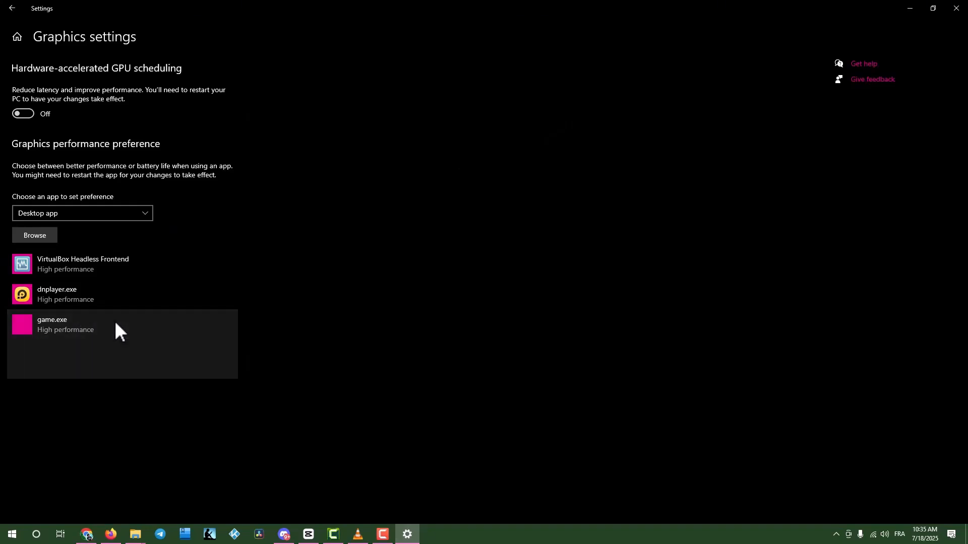
{"action": "left_click", "coordinate": [93, 324]}
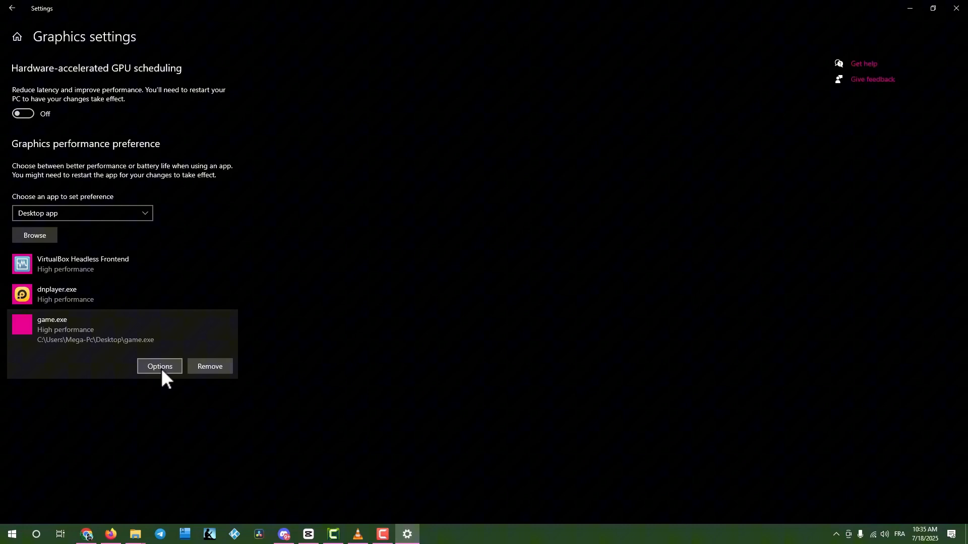
{"action": "left_click", "coordinate": [160, 366]}
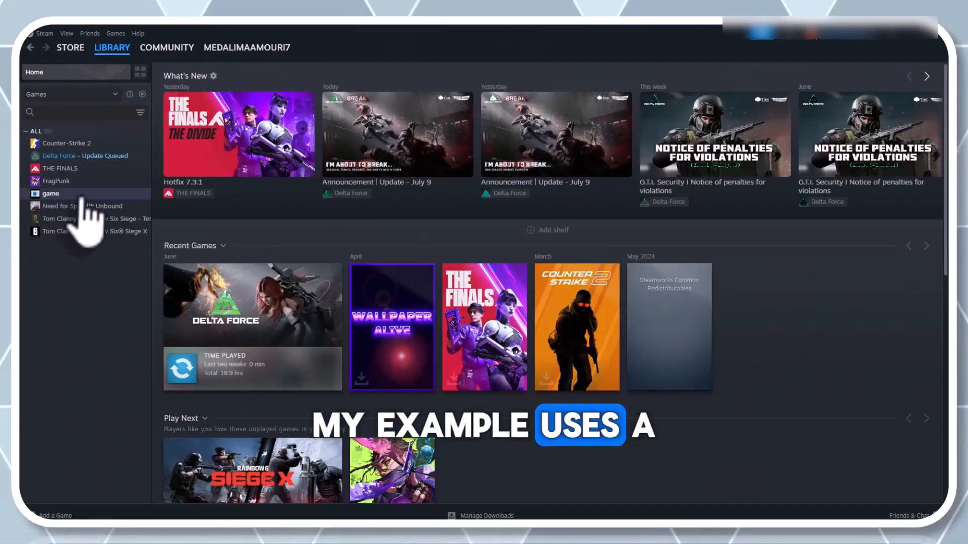
Browse to the Delta Force install folder from the game's Steam Properties > Installed Files
{"action": "right_click", "coordinate": [51, 193]}
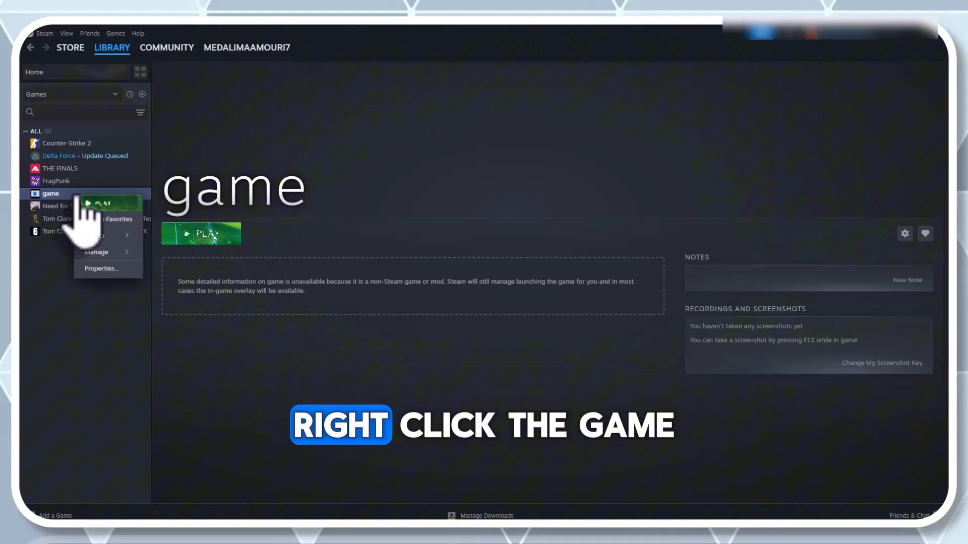
{"action": "left_click", "coordinate": [100, 269]}
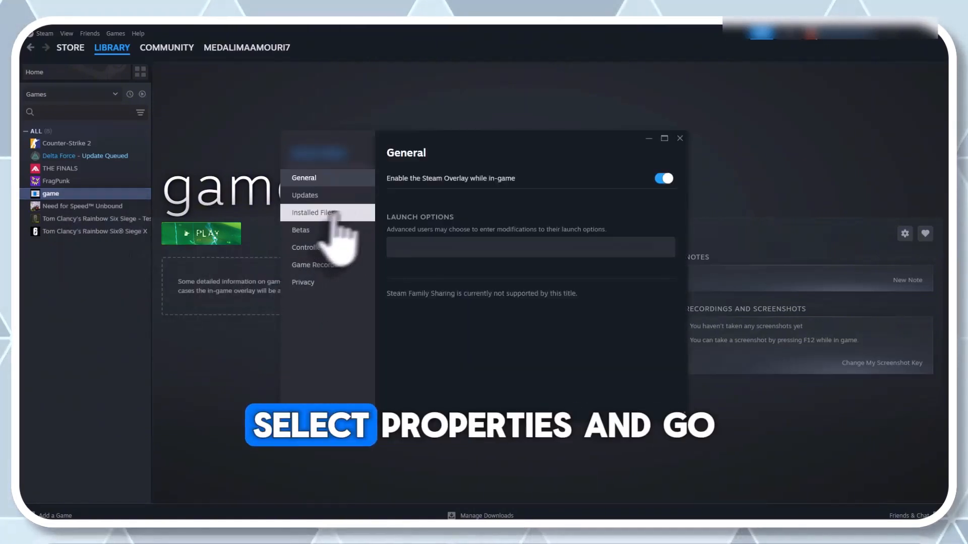
{"action": "left_click", "coordinate": [314, 213]}
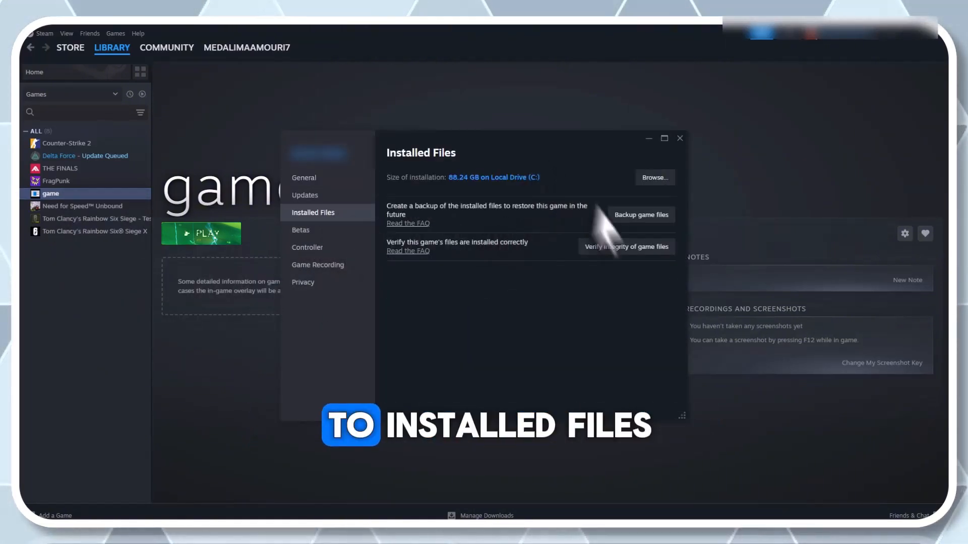
{"action": "left_click", "coordinate": [625, 246]}
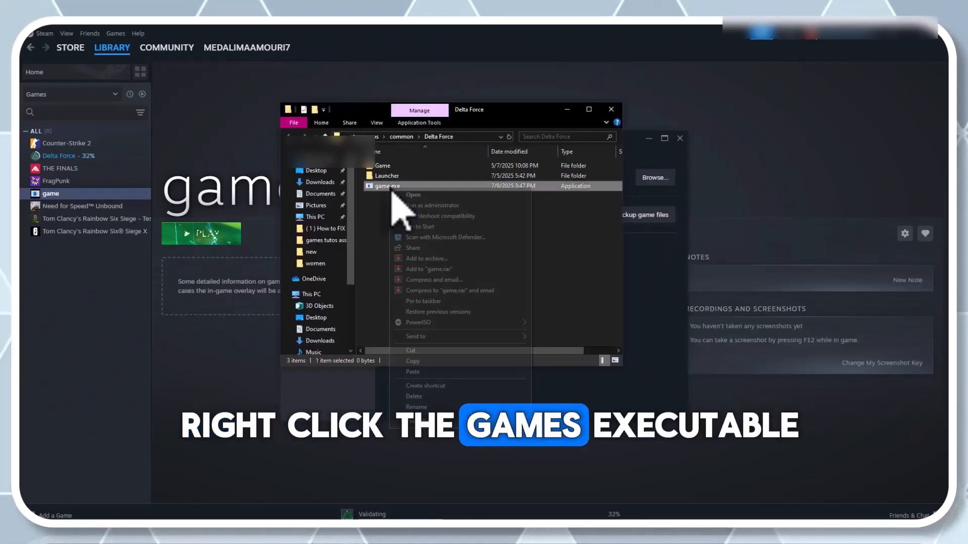
Set game.exe to Windows 7 compatibility mode and disable fullscreen optimizations
{"action": "left_click", "coordinate": [423, 417]}
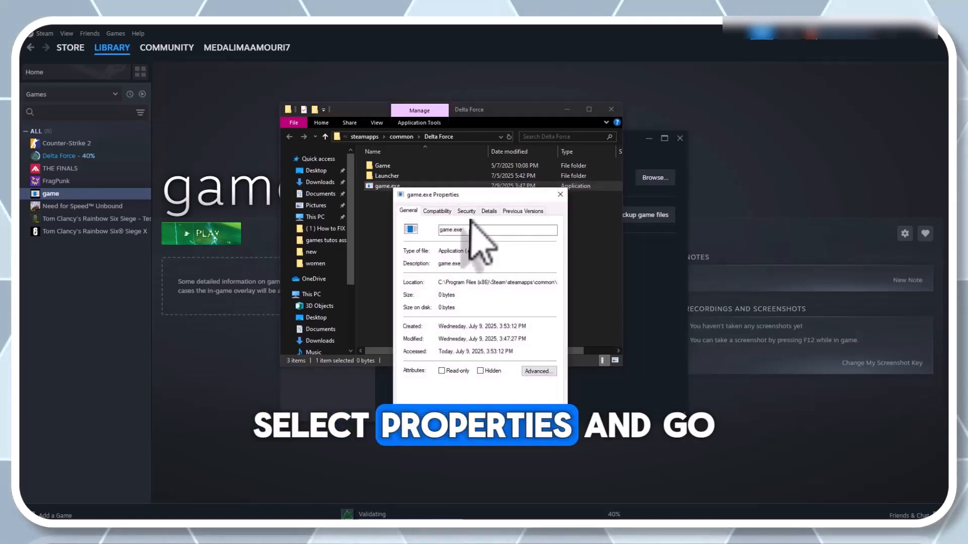
{"action": "left_click", "coordinate": [437, 211]}
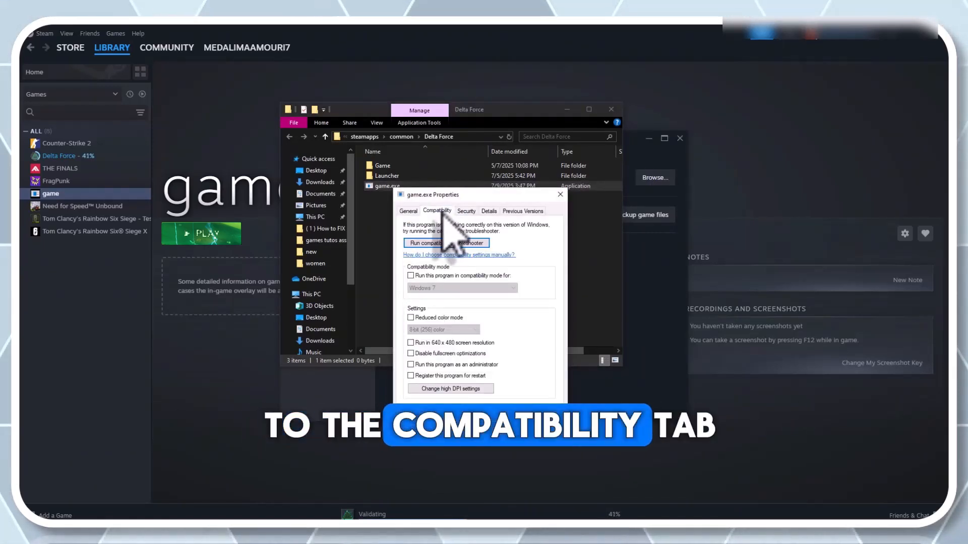
{"action": "left_click", "coordinate": [410, 276]}
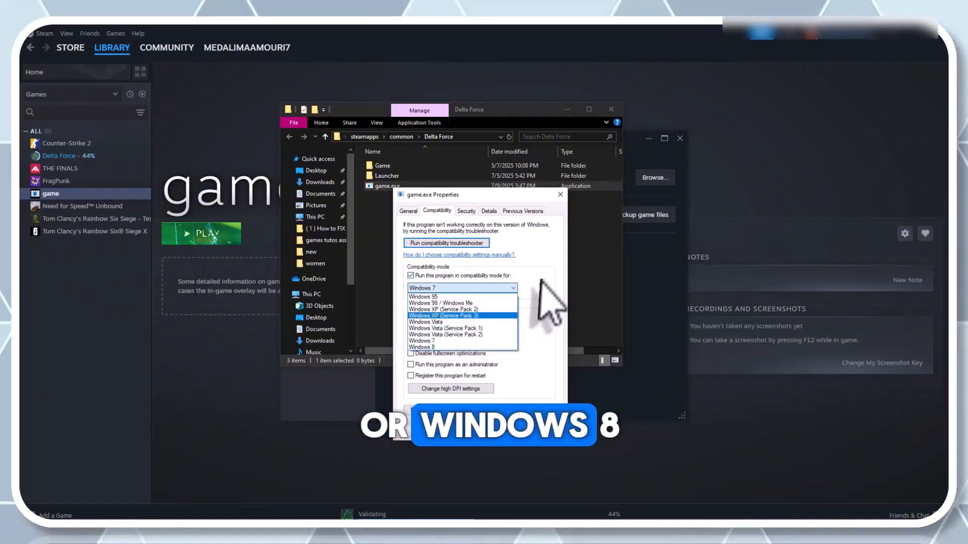
{"action": "left_click", "coordinate": [443, 340]}
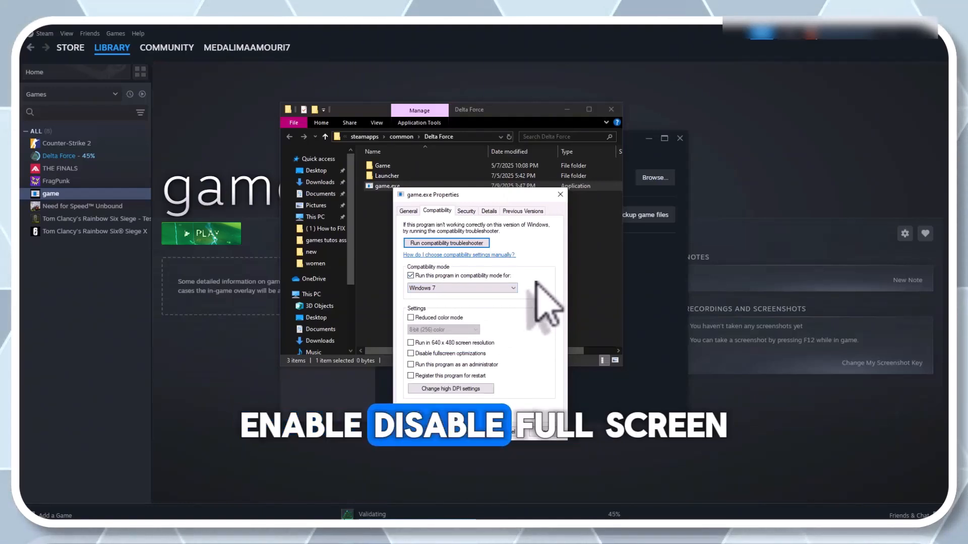
{"action": "left_click", "coordinate": [411, 352]}
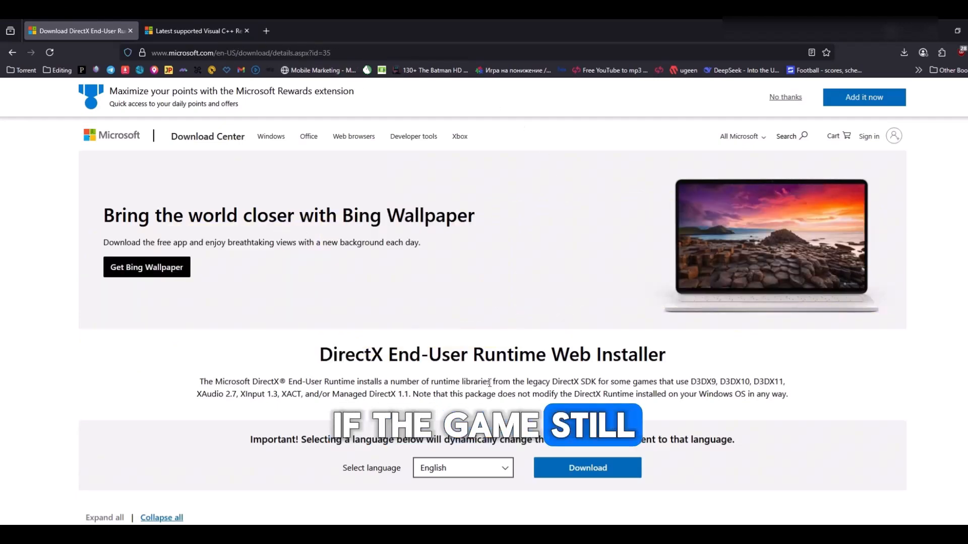
Download and run the DirectX End-User Runtime installer, accepting its license agreement
{"action": "left_click", "coordinate": [586, 467]}
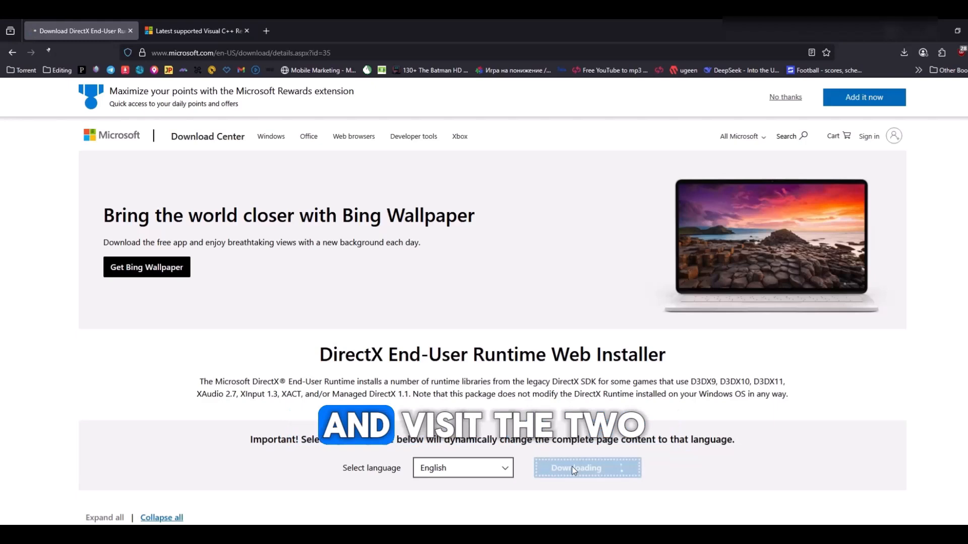
{"action": "left_click", "coordinate": [585, 468]}
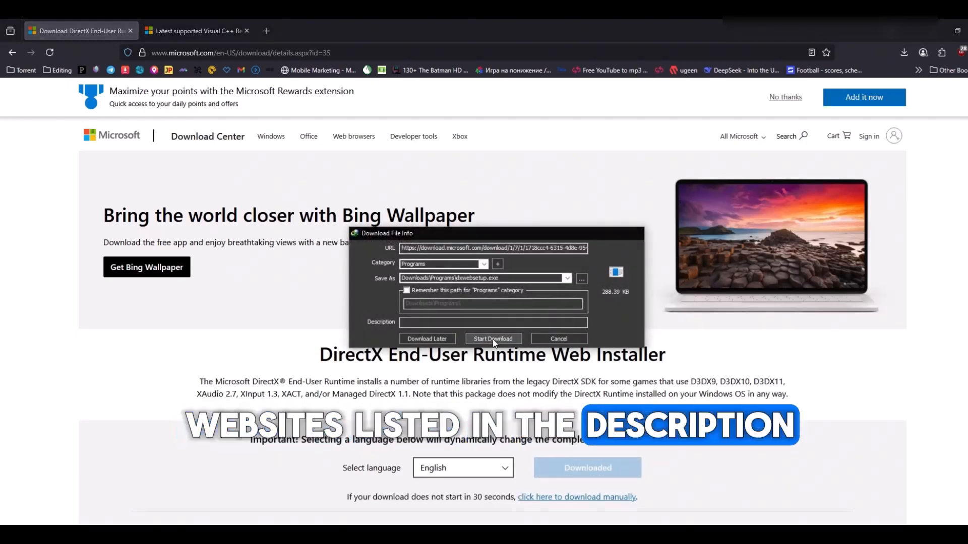
{"action": "left_click", "coordinate": [493, 338]}
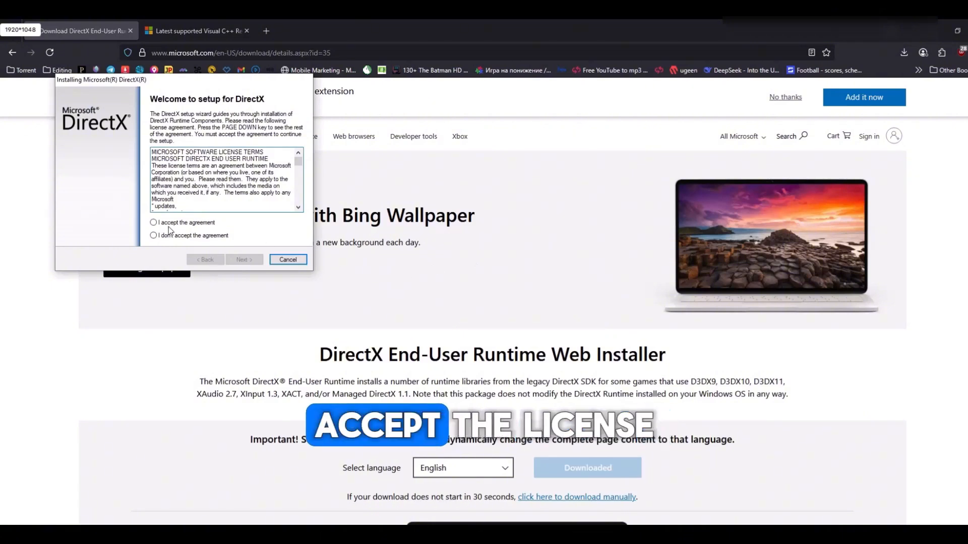
{"action": "left_click", "coordinate": [242, 259]}
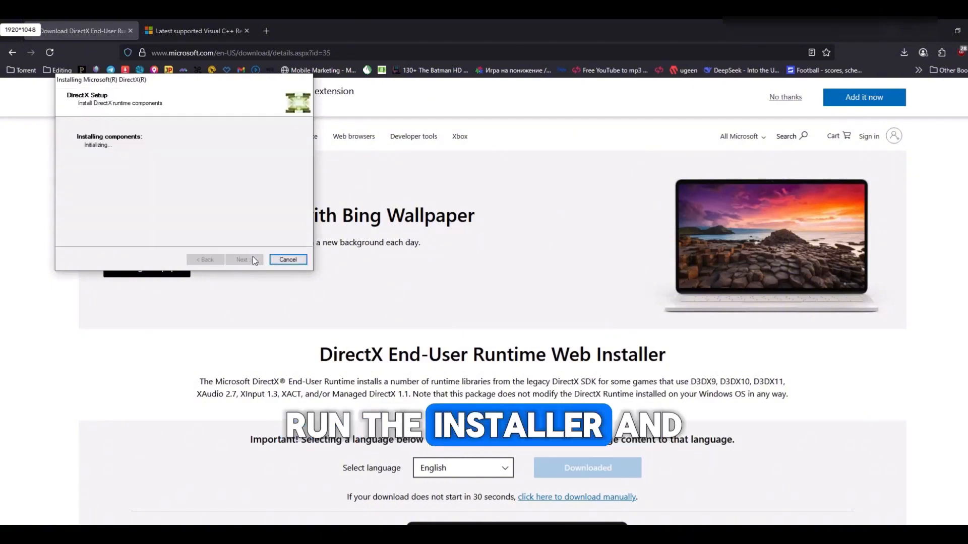
{"action": "left_click", "coordinate": [196, 31]}
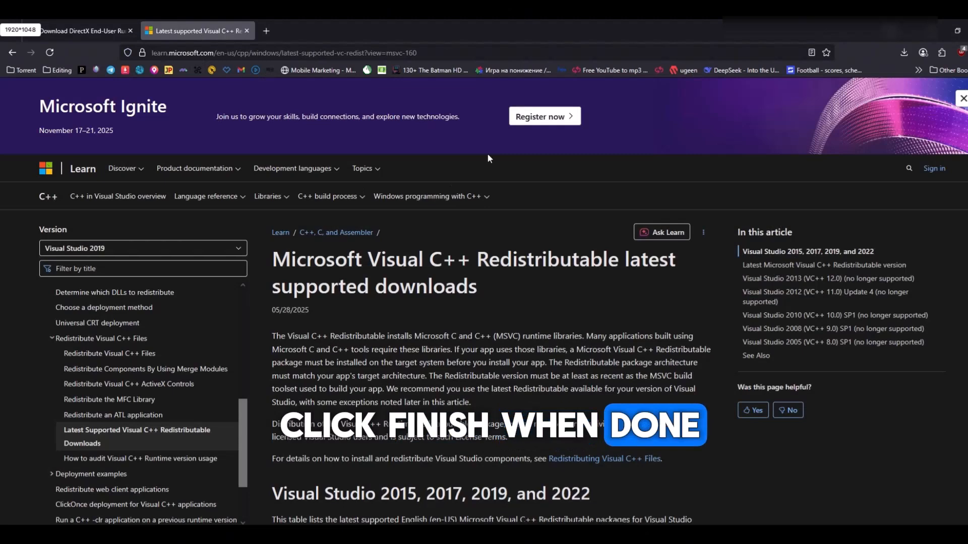
Download the x64 Visual C++ 2015–2022 Redistributable, accept its license, and install it
{"action": "scroll", "scroll_direction": "down", "scroll_amount": 3}
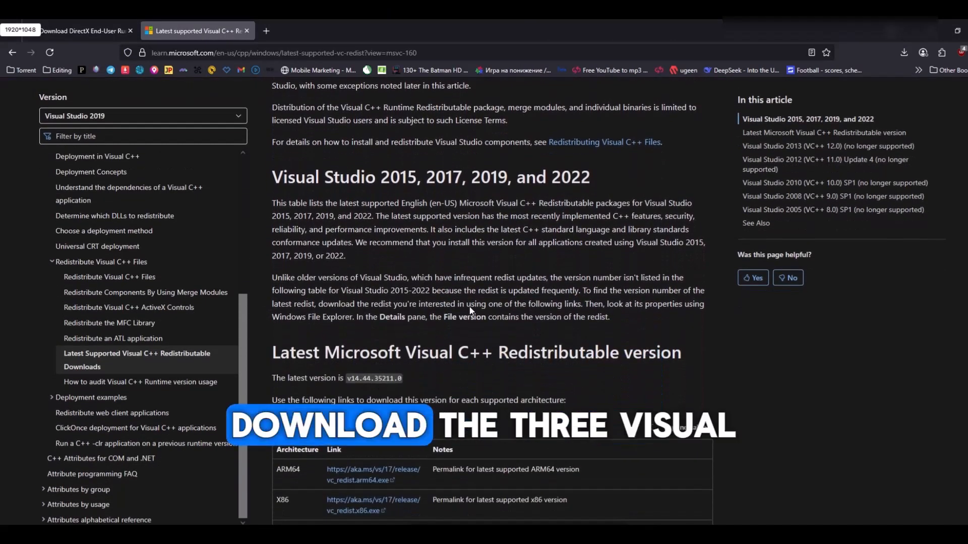
{"action": "scroll", "scroll_direction": "down", "scroll_amount": 3}
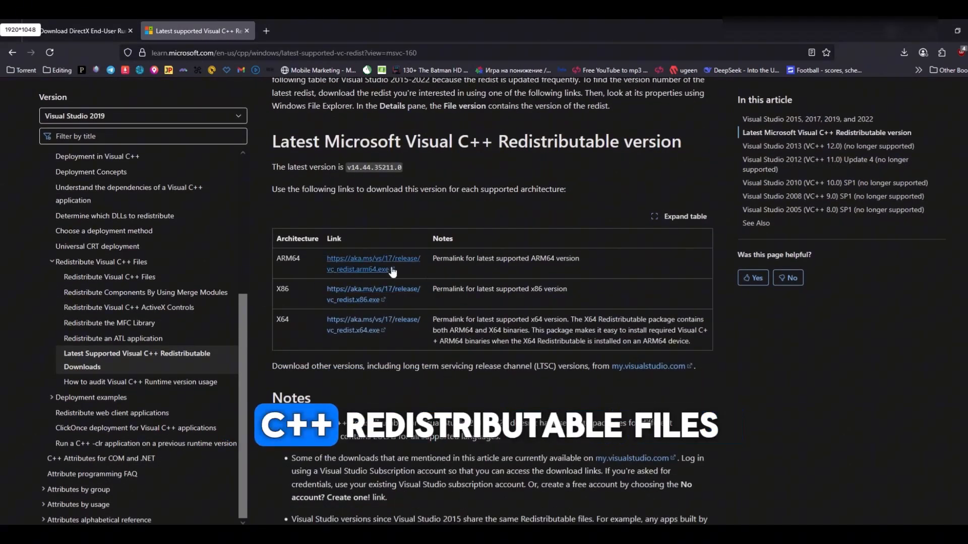
{"action": "left_click", "coordinate": [372, 263]}
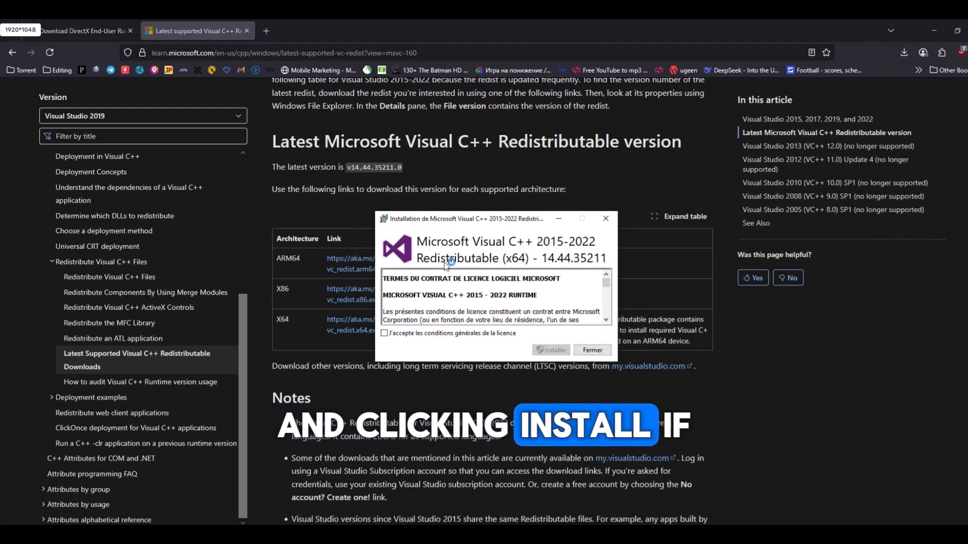
{"action": "left_click", "coordinate": [385, 333]}
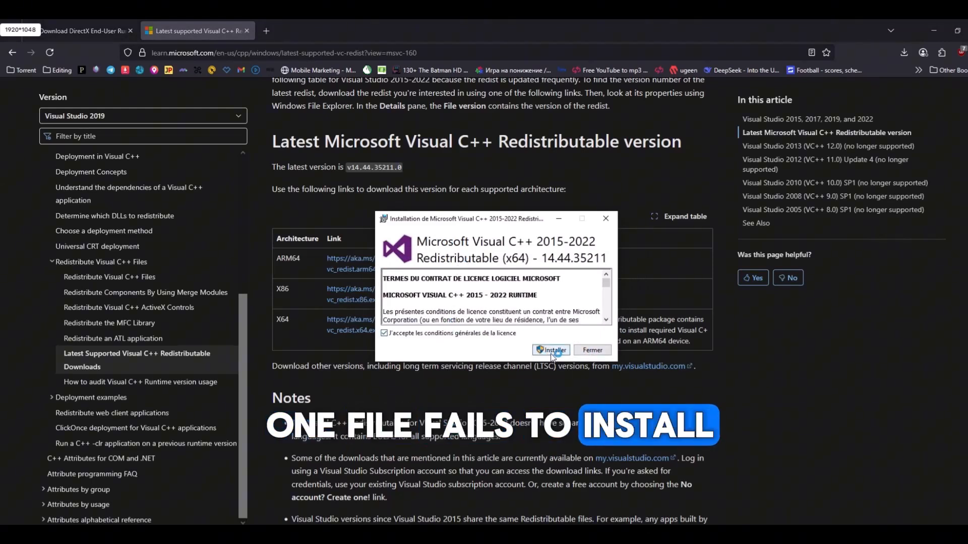
{"action": "left_click", "coordinate": [591, 349]}
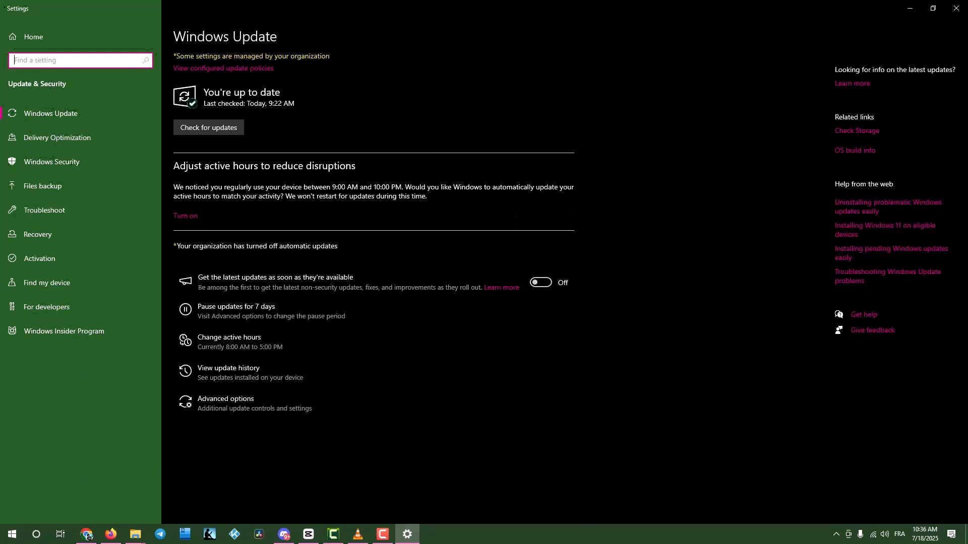
{"action": "mouse_move", "coordinate": [586, 181]}
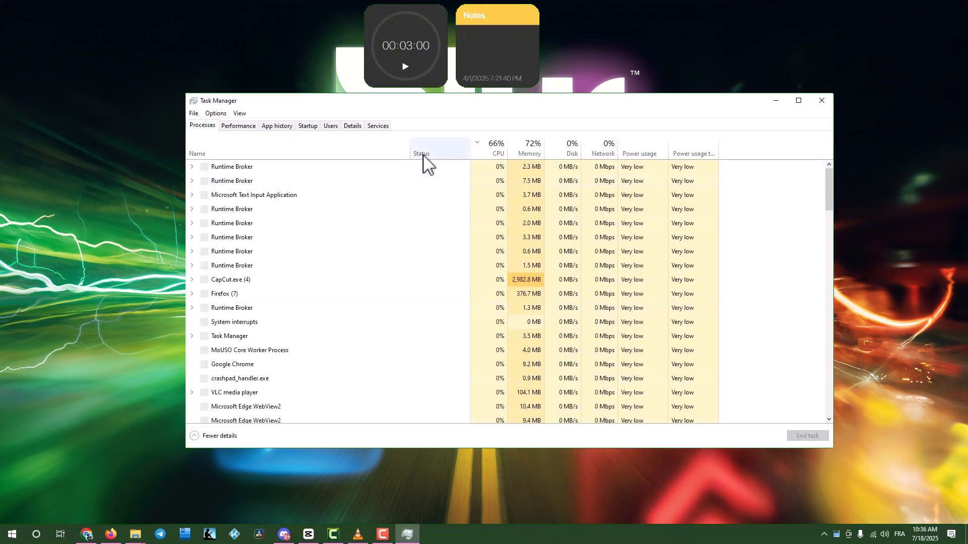
Review the Startup tab's app list in Task Manager, then close Task Manager
{"action": "left_click", "coordinate": [307, 125]}
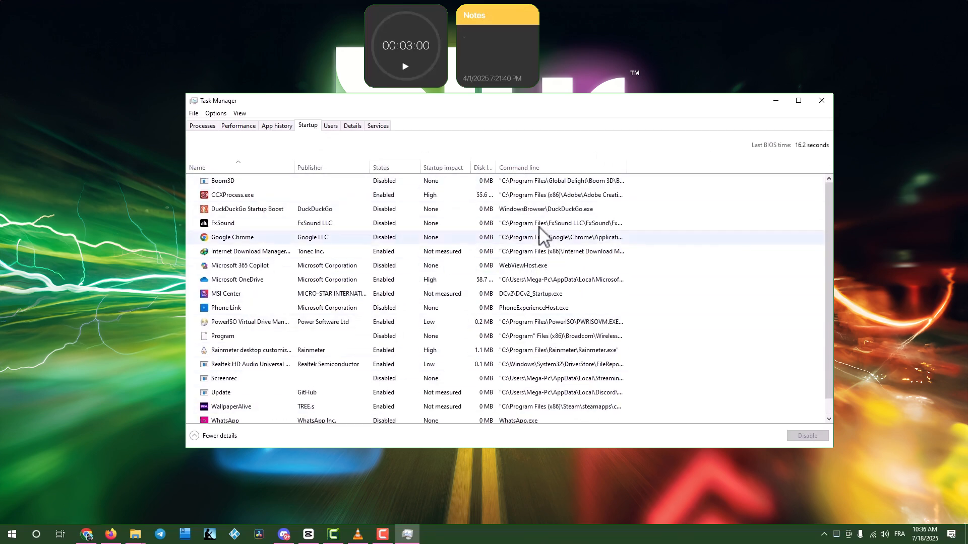
{"action": "mouse_move", "coordinate": [821, 100]}
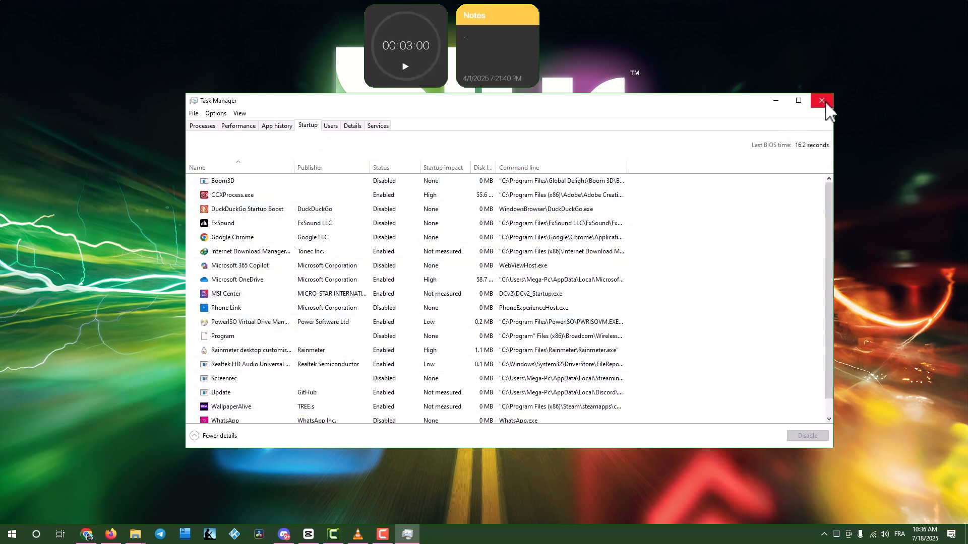
{"action": "left_click", "coordinate": [822, 101]}
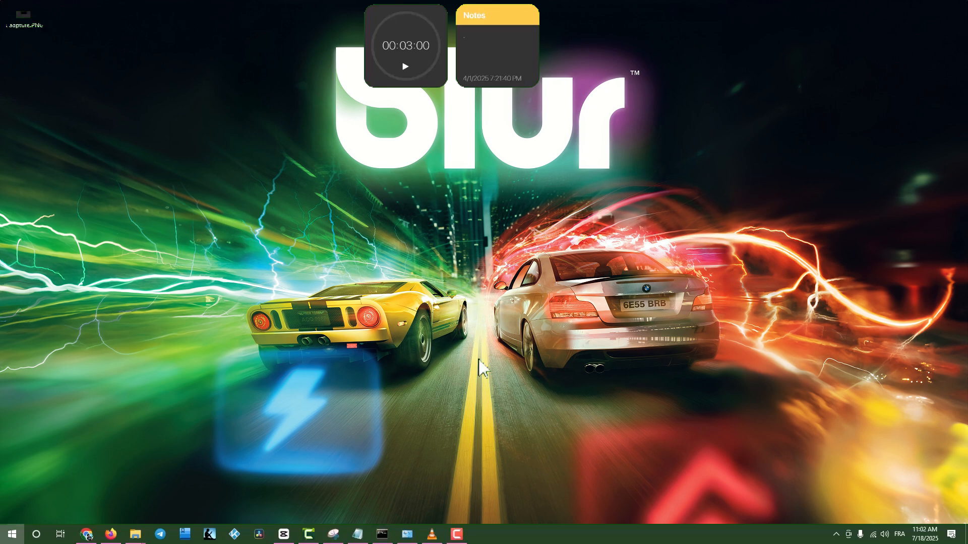
Open Windows Security's virus protection settings and begin adding a folder exclusion
{"action": "left_click", "coordinate": [11, 534]}
{"action": "type", "text": "sec"}
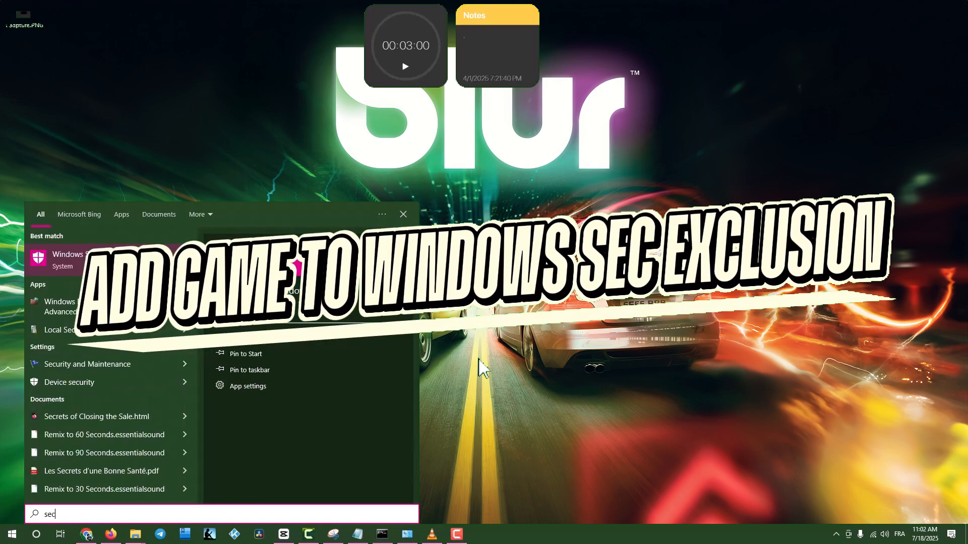
{"action": "left_click", "coordinate": [68, 259]}
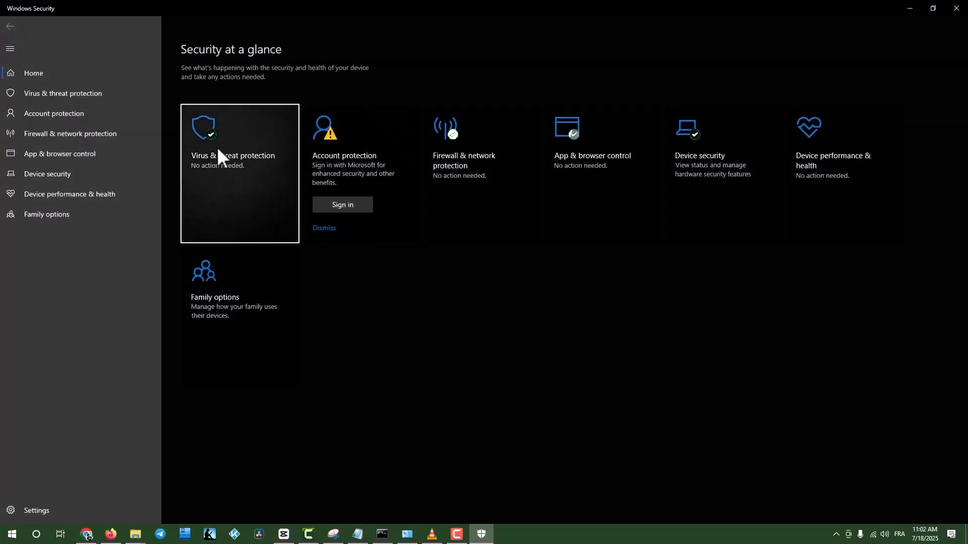
{"action": "left_click", "coordinate": [239, 174]}
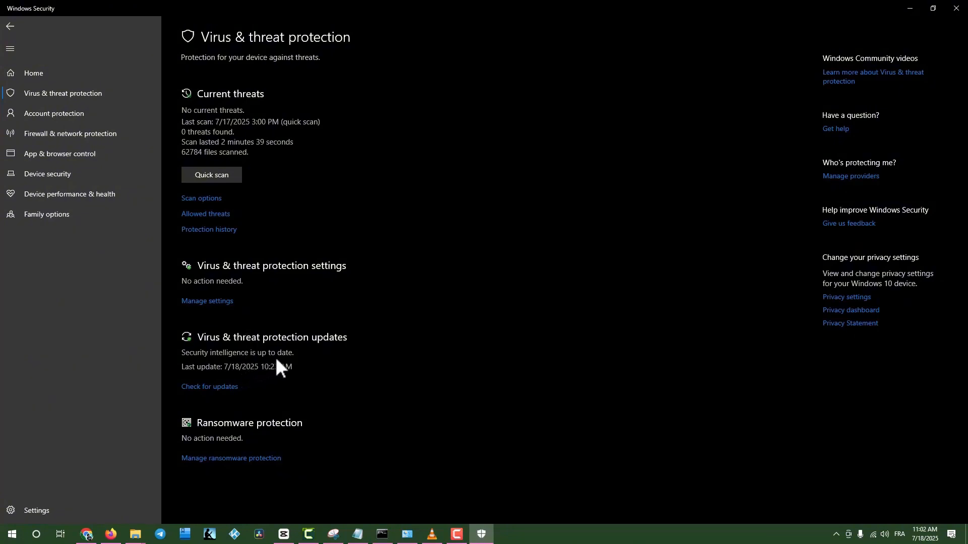
{"action": "mouse_move", "coordinate": [223, 290]}
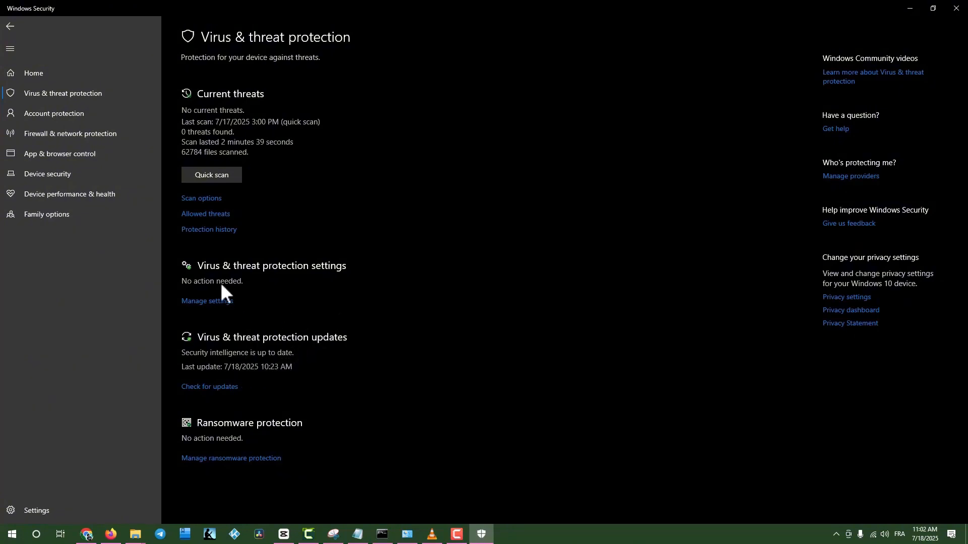
{"action": "left_click", "coordinate": [206, 302]}
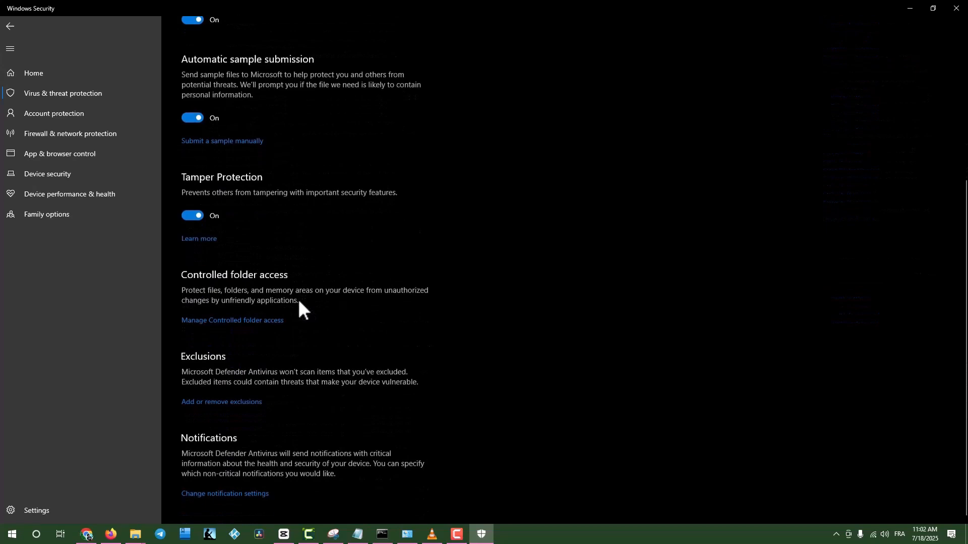
{"action": "scroll", "scroll_direction": "up", "scroll_amount": 3}
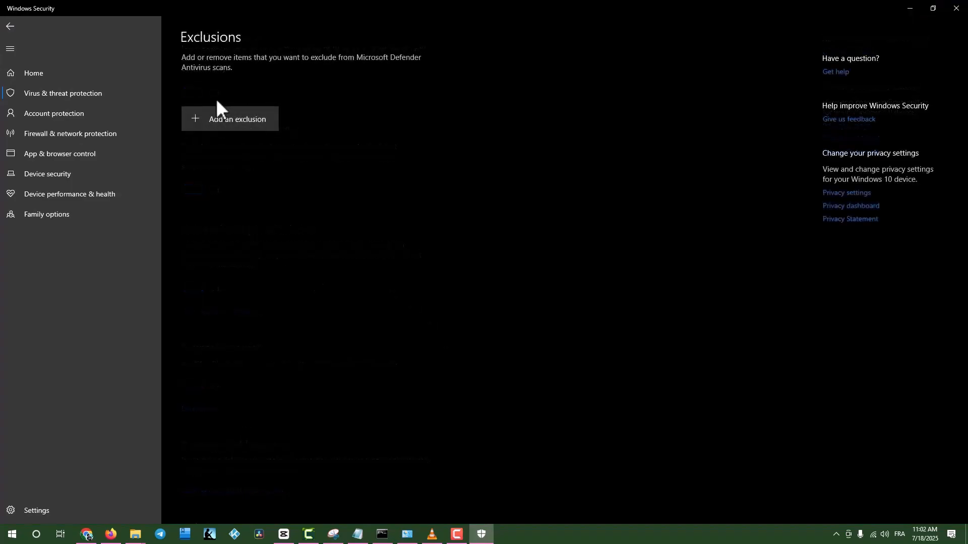
{"action": "left_click", "coordinate": [237, 118]}
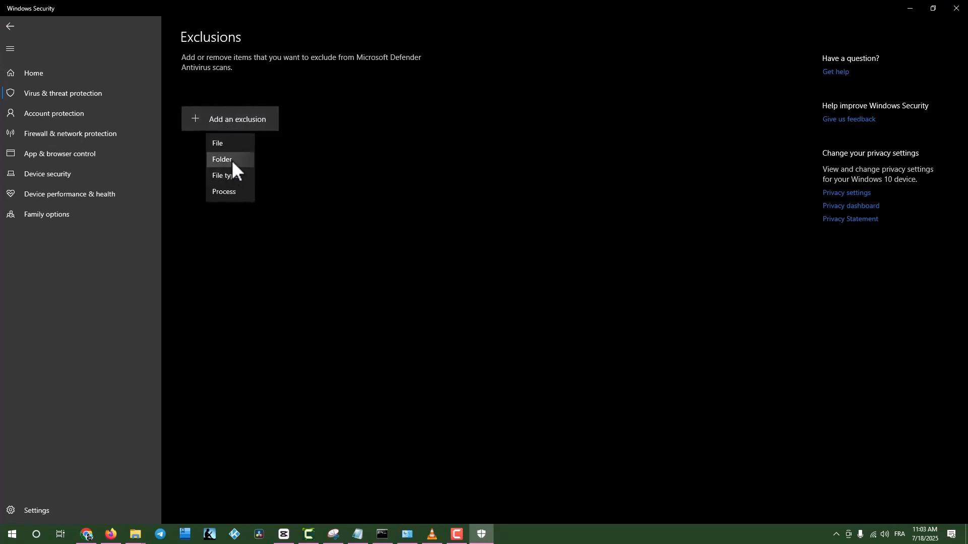
{"action": "left_click", "coordinate": [220, 159]}
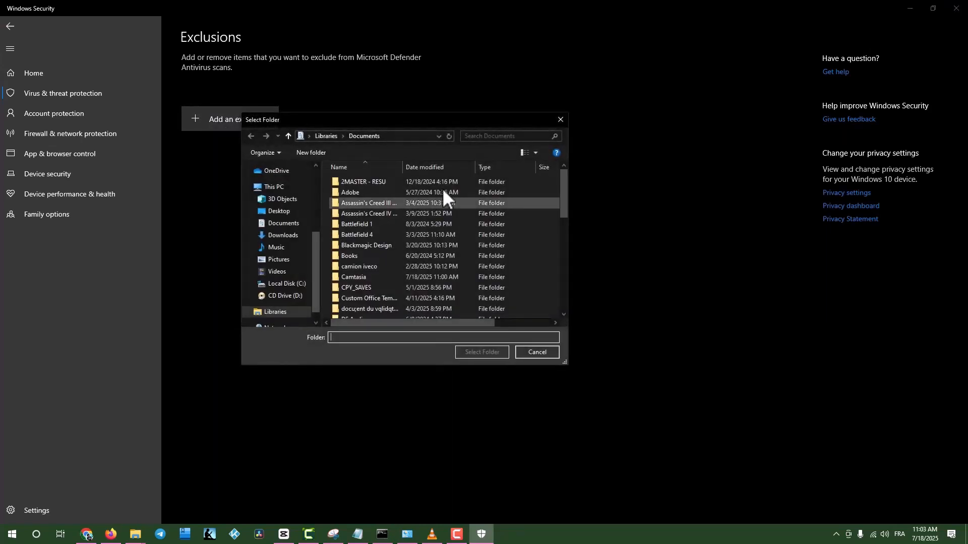
{"action": "left_click", "coordinate": [535, 351]}
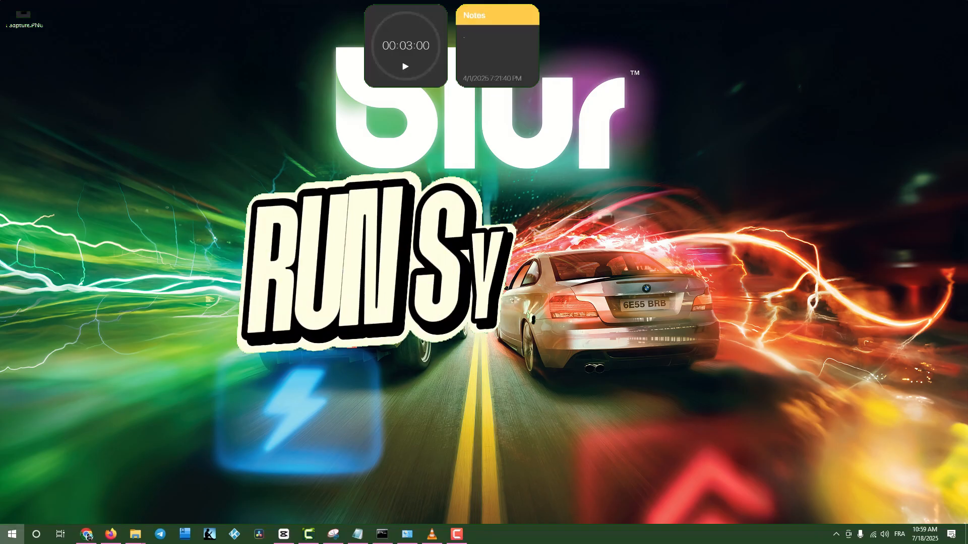
Launch an administrator Command Prompt and run 'sfc /scannow'
{"action": "left_click", "coordinate": [12, 534]}
{"action": "type", "text": "cm"}
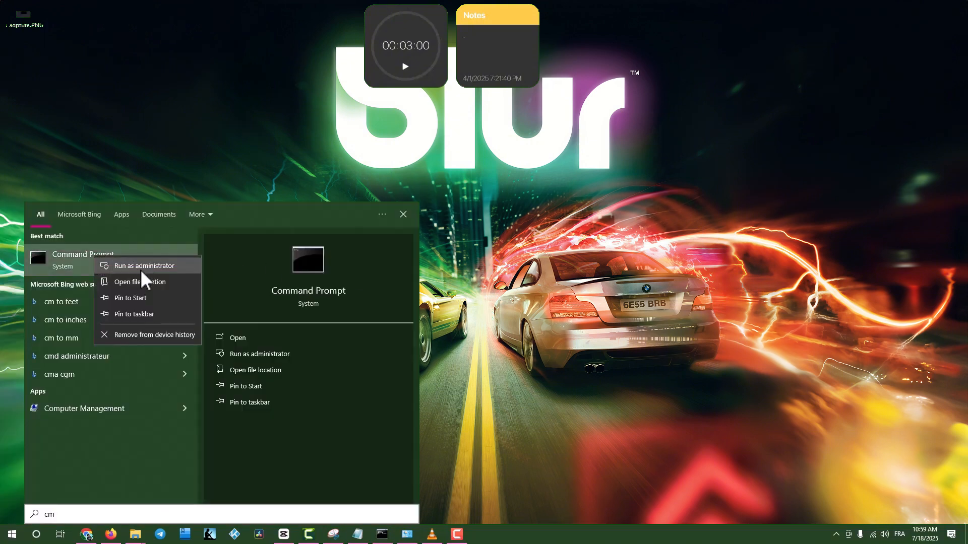
{"action": "left_click", "coordinate": [145, 266]}
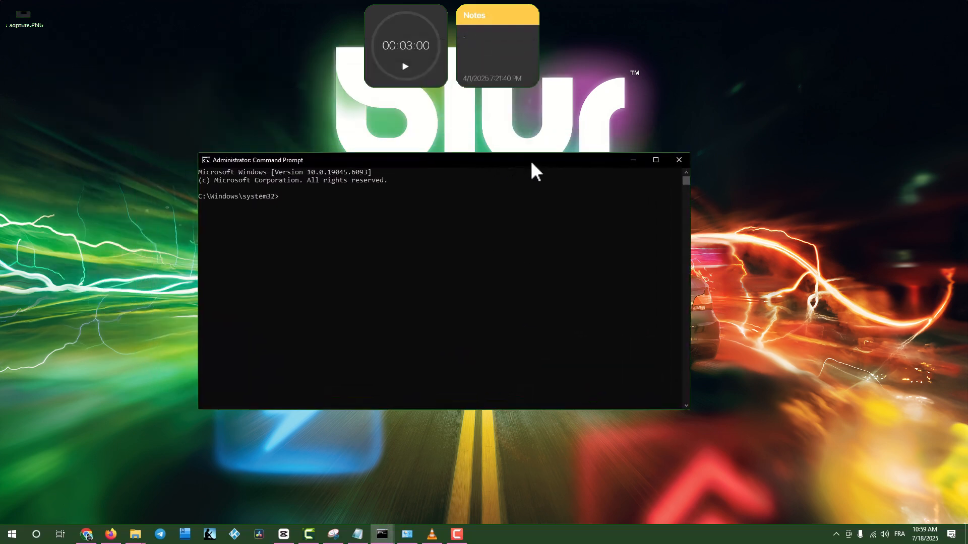
{"action": "type", "text": "sfc /s"}
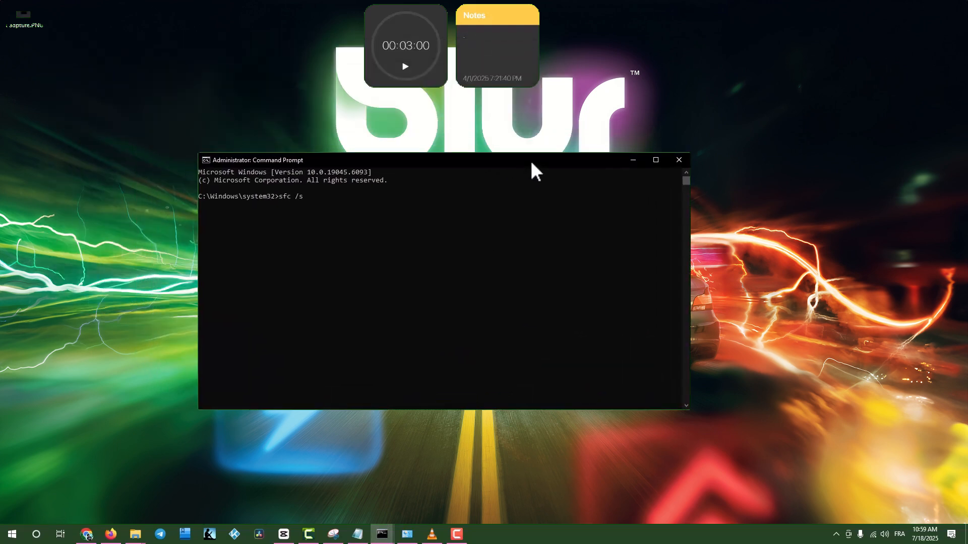
{"action": "type", "text": "cannow"}
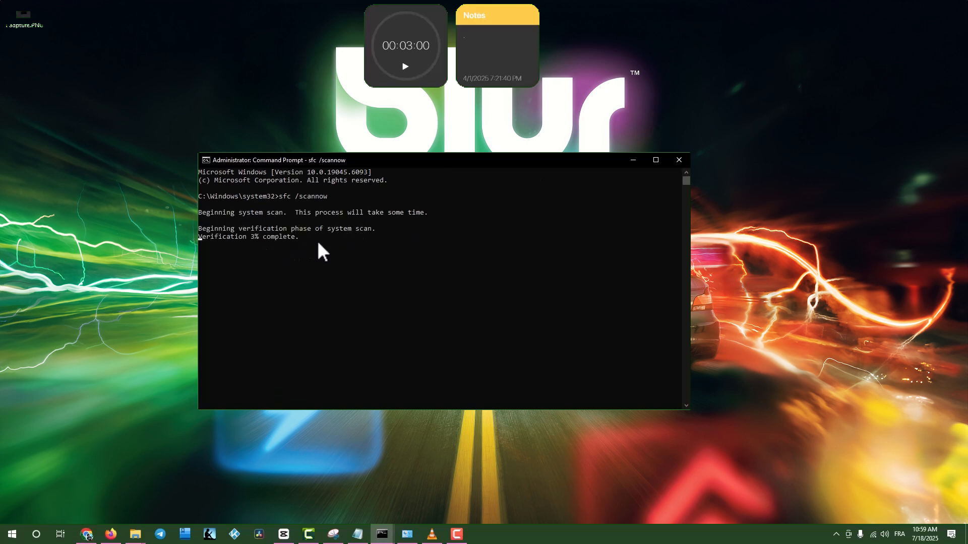
{"action": "mouse_move", "coordinate": [339, 265]}
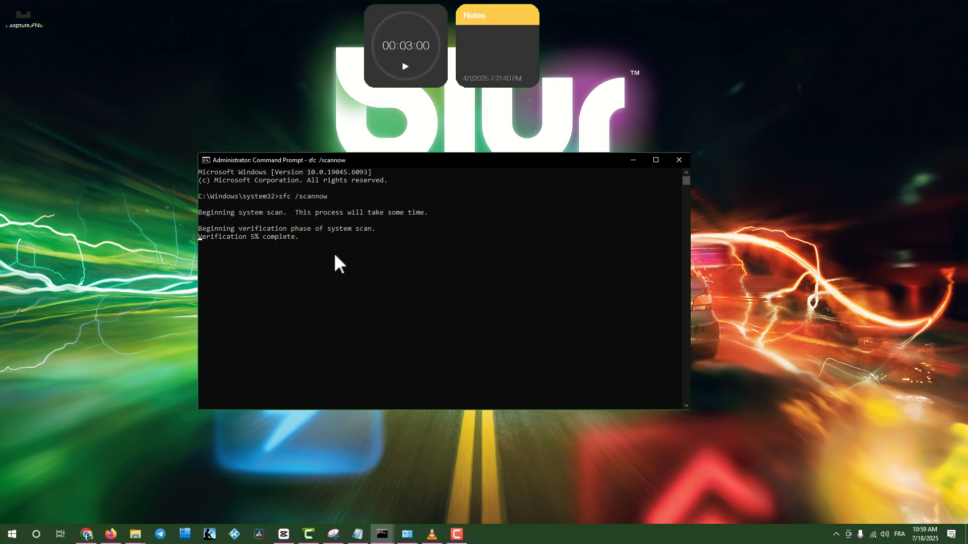